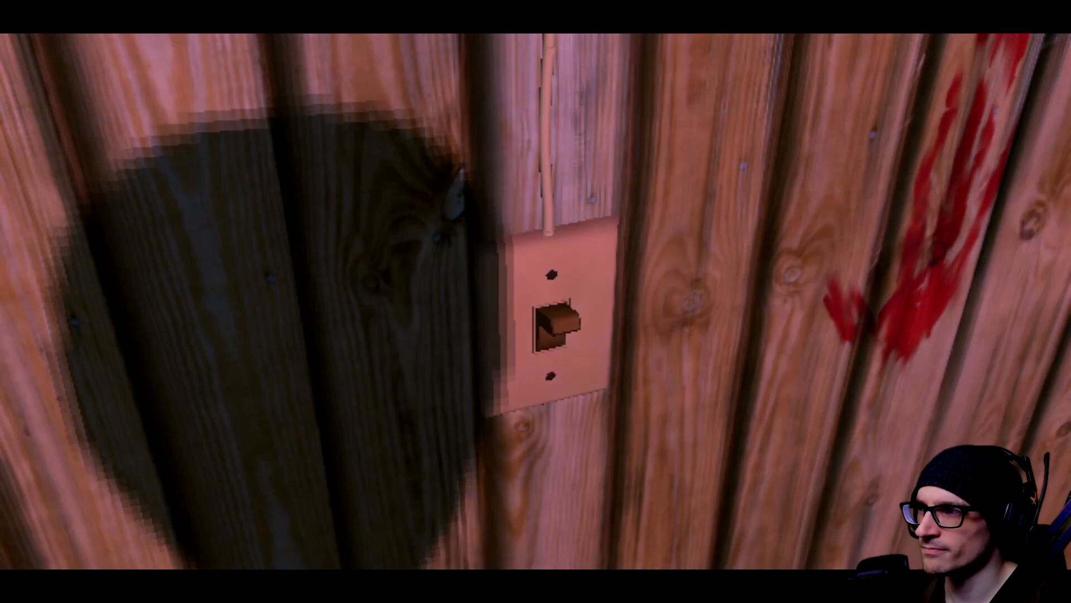
Scroll down through Donitz's itch.io catalogue past Burger & Frights, Dreader, ON.OFF and Lunar Terror.
{"action": "left_click", "coordinate": [555, 329]}
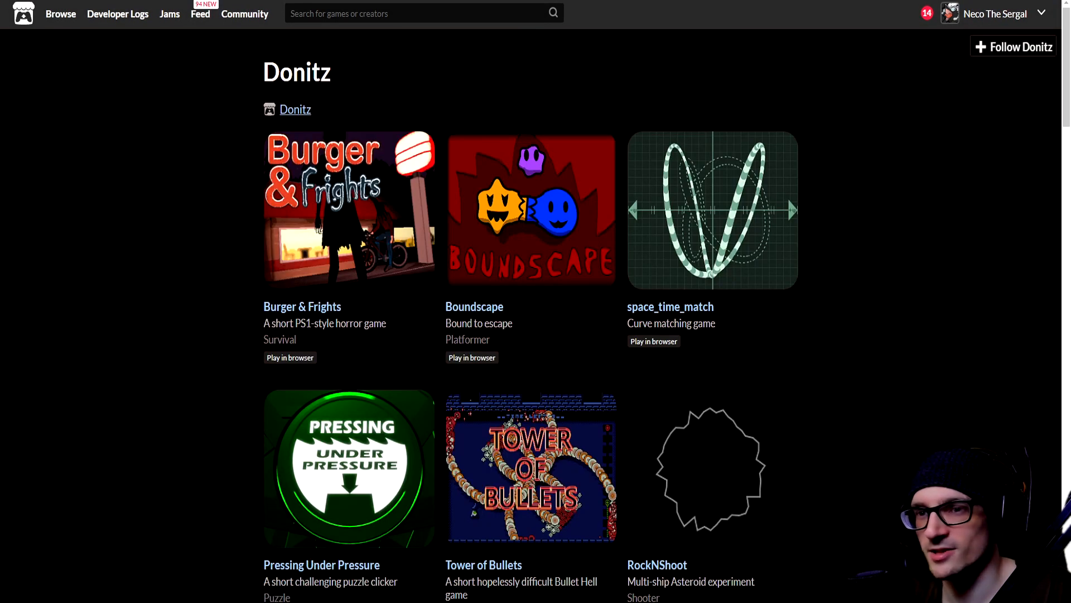
{"action": "scroll", "scroll_direction": "down", "scroll_amount": 3}
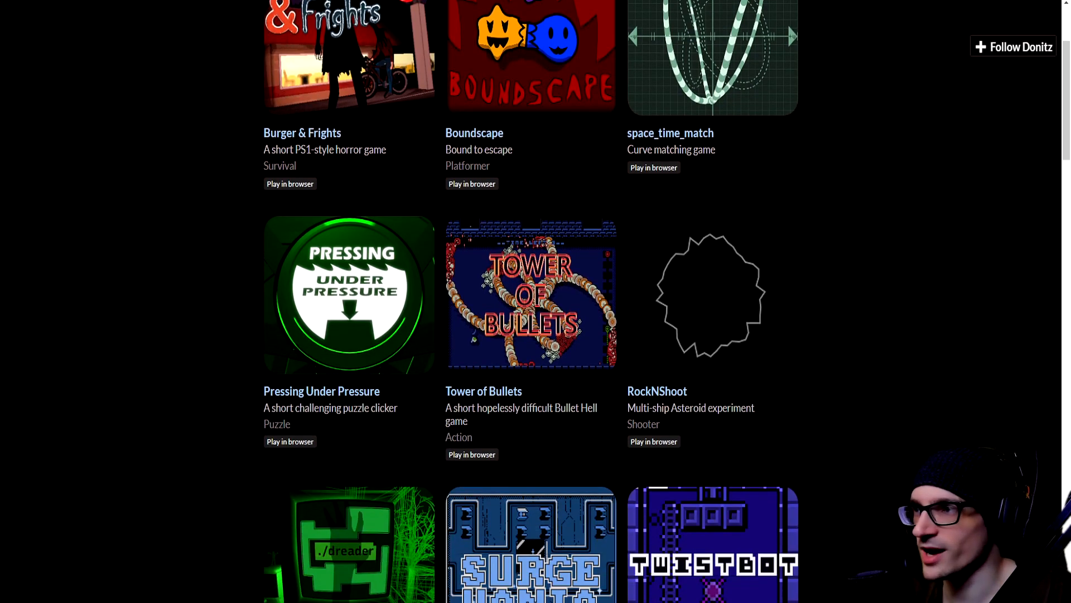
{"action": "scroll", "scroll_direction": "down", "scroll_amount": 3}
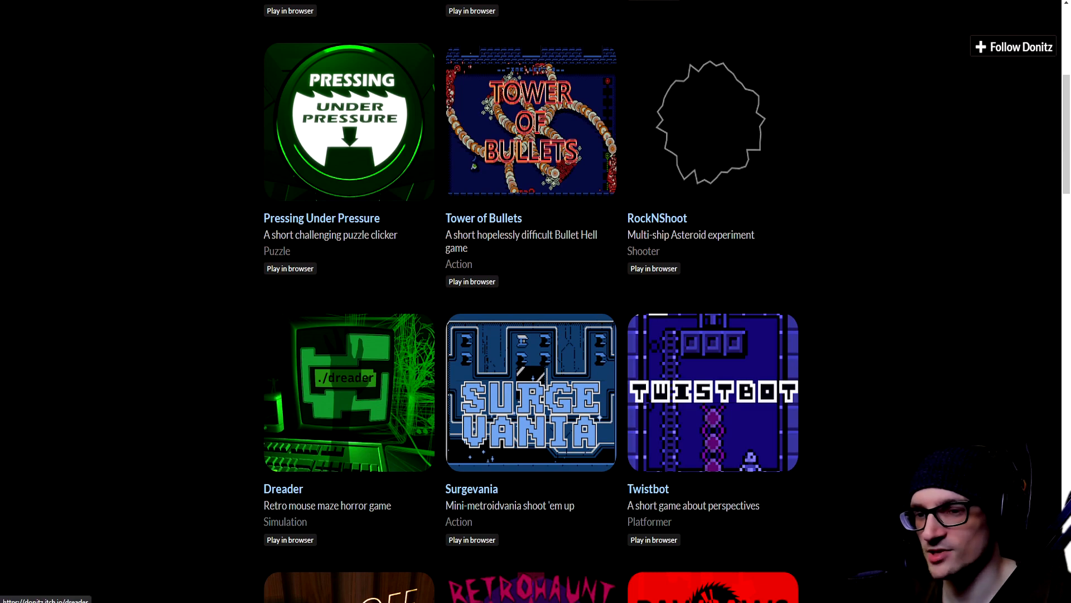
{"action": "scroll", "scroll_direction": "down", "scroll_amount": 3}
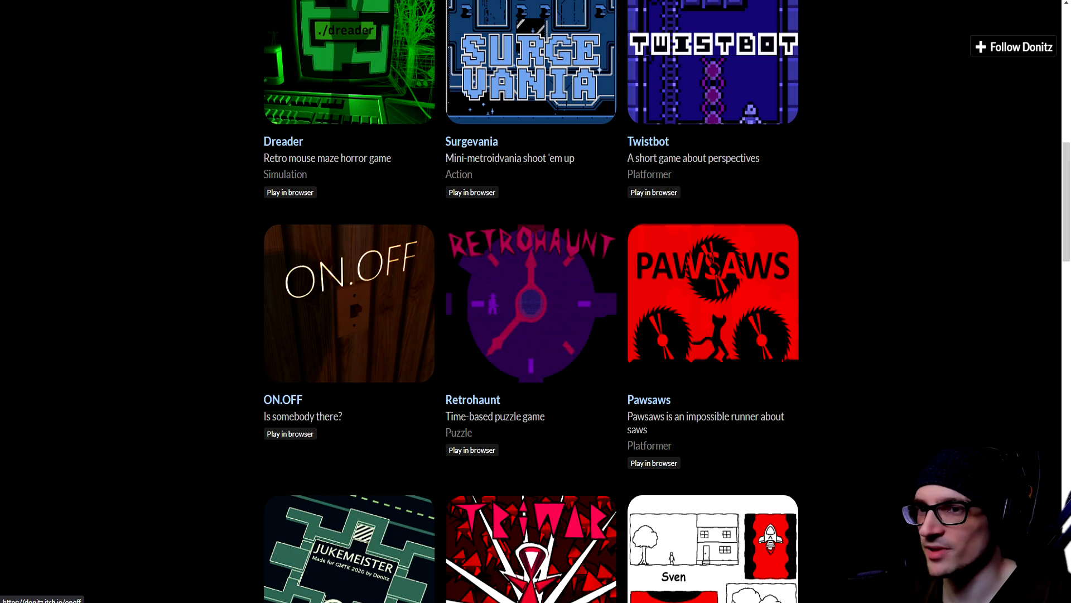
{"action": "scroll", "scroll_direction": "down", "scroll_amount": 3}
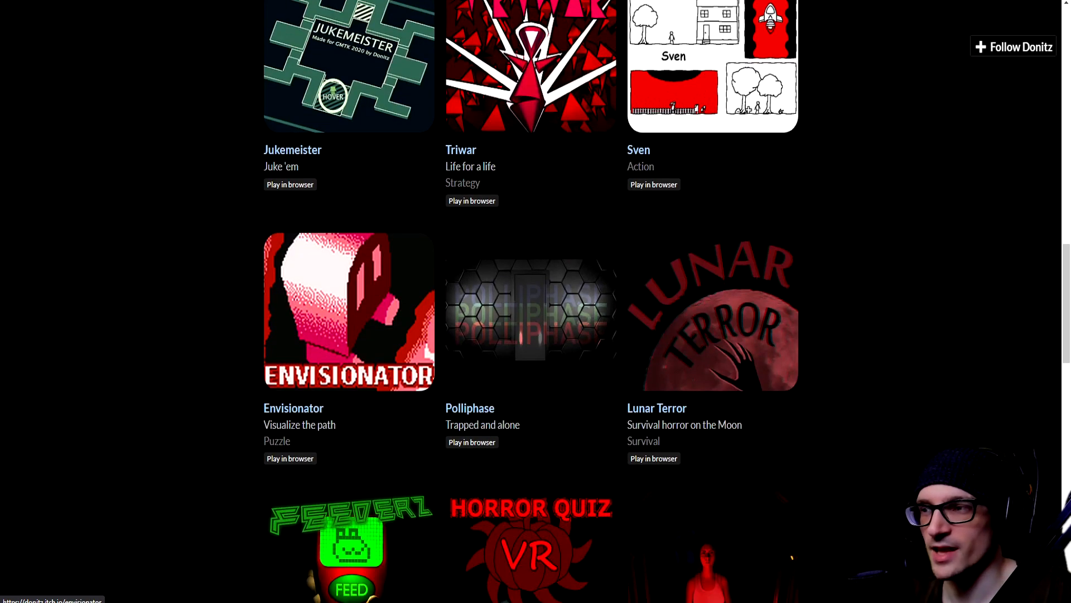
{"action": "scroll", "scroll_direction": "down", "scroll_amount": 3}
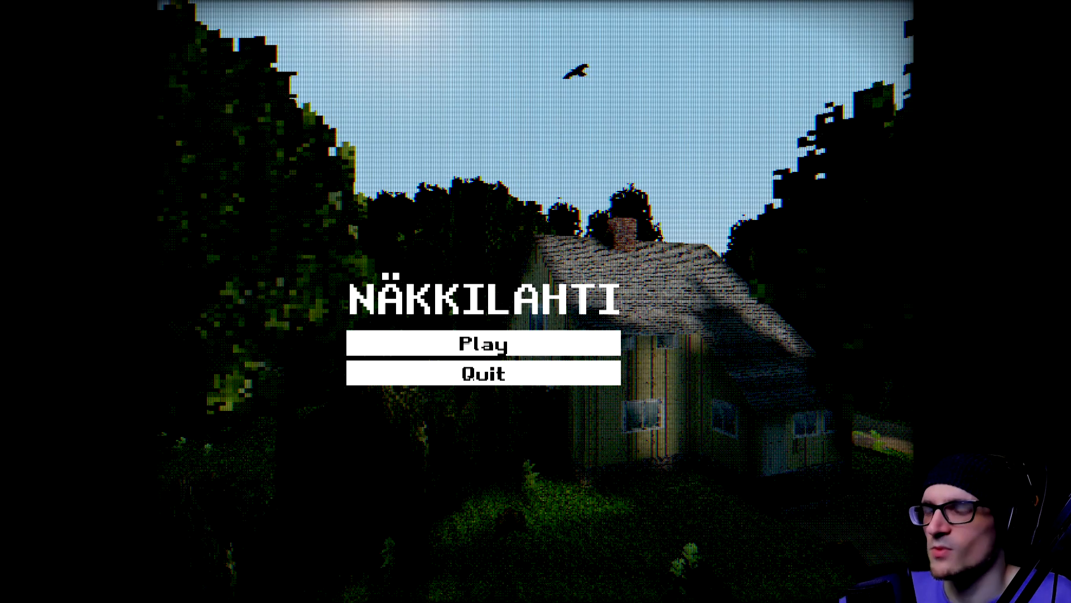
Start a new game of Näkkilahti from the title screen's Play option.
{"action": "left_click", "coordinate": [482, 344]}
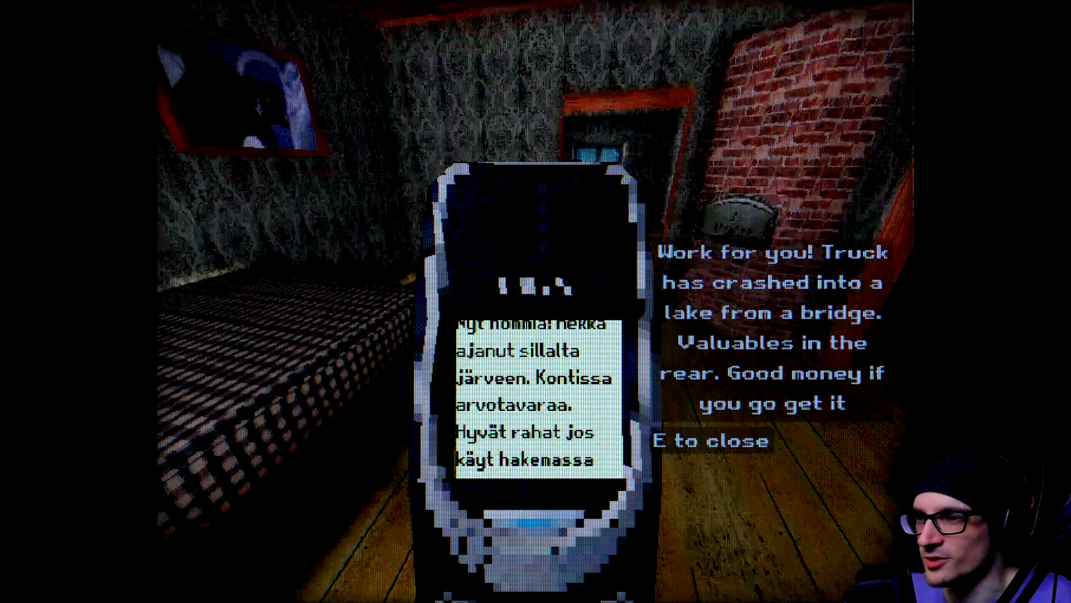
Close the phone's job message about the truck crashed into the lake (E).
{"action": "key", "text": "e"}
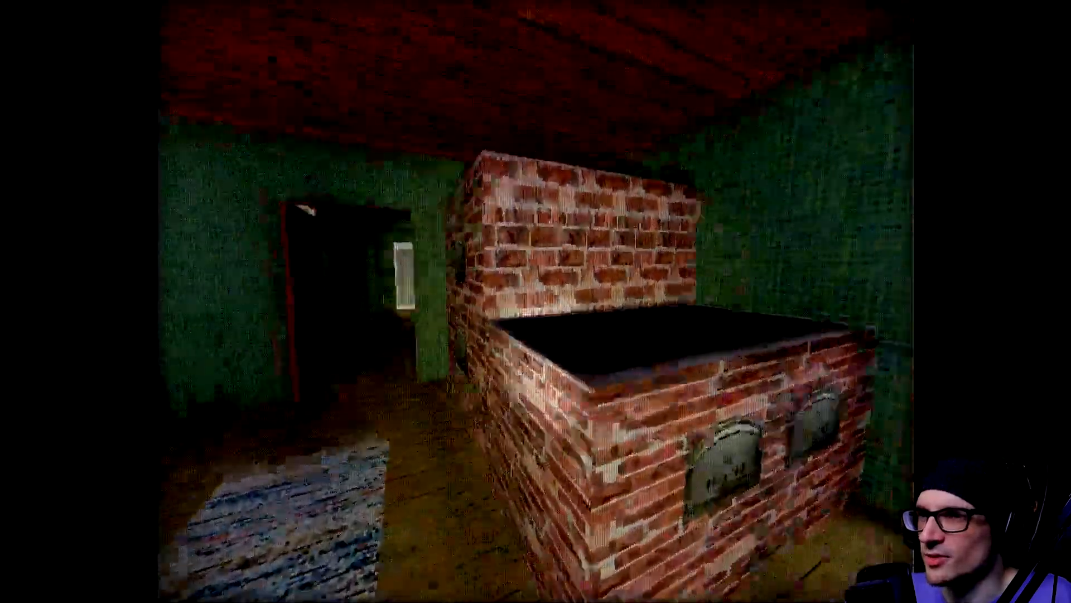
{"action": "mouse_move", "coordinate": [536, 301]}
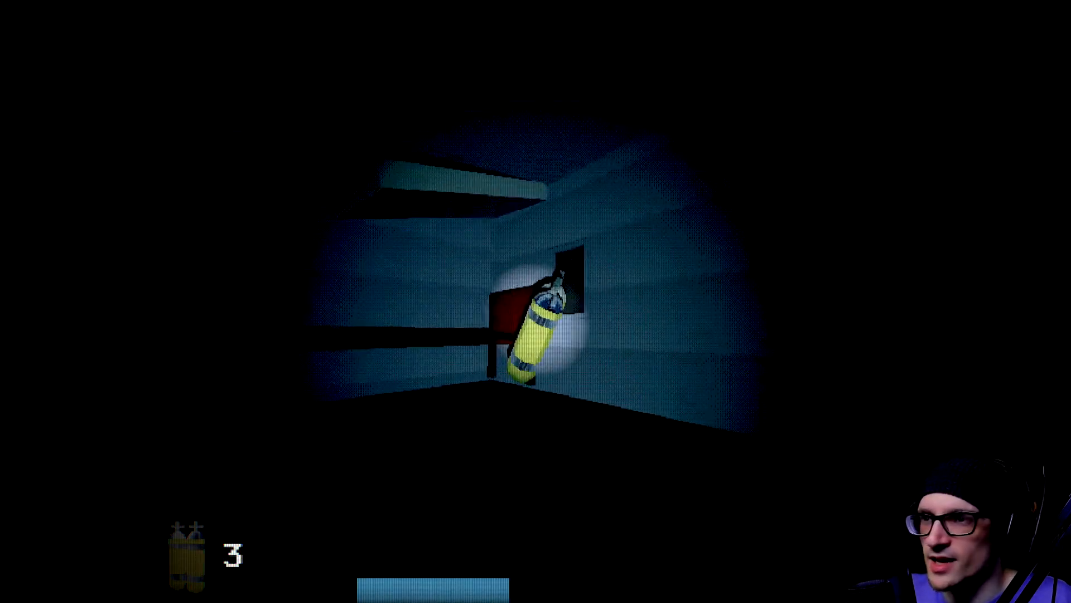
Grab the yellow air tank mounted on the wreck's wall, raising the tank count.
{"action": "left_click", "coordinate": [537, 325]}
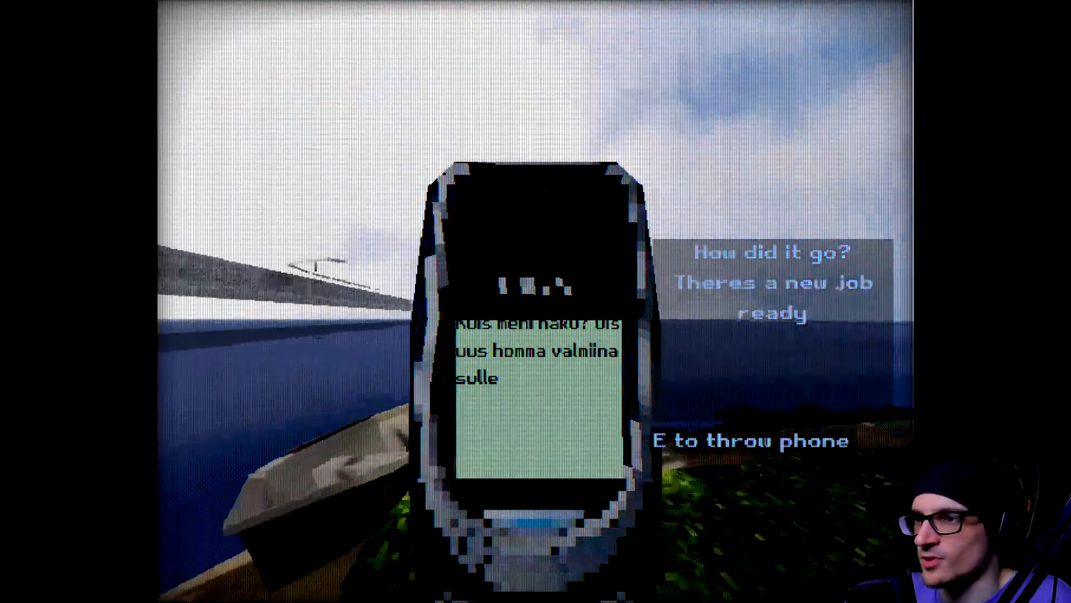
Throw the phone away into the lake after reading the 'new job ready' message (E).
{"action": "key", "text": "e"}
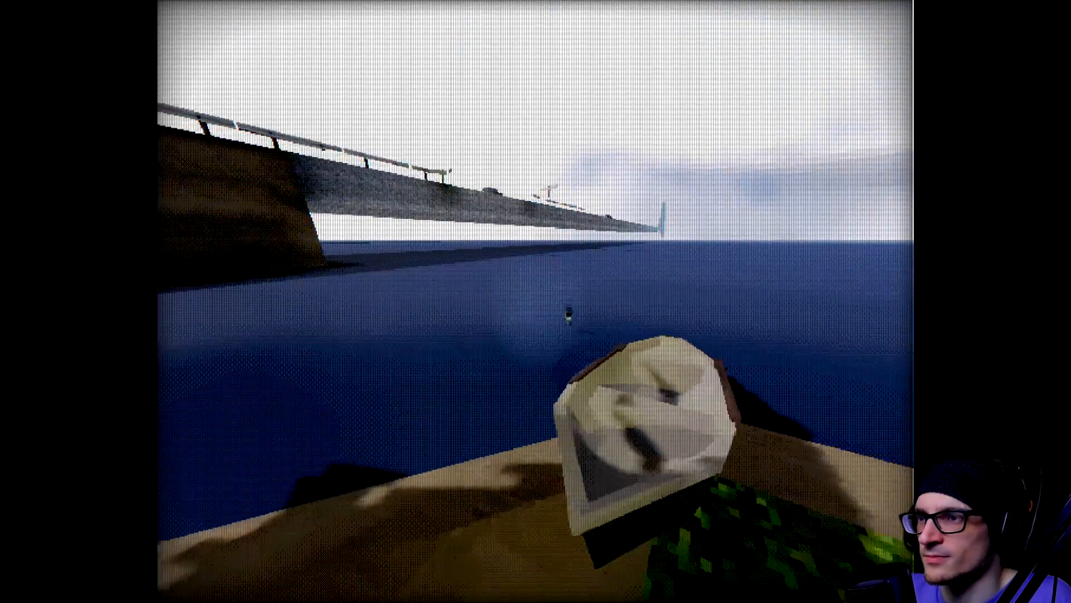